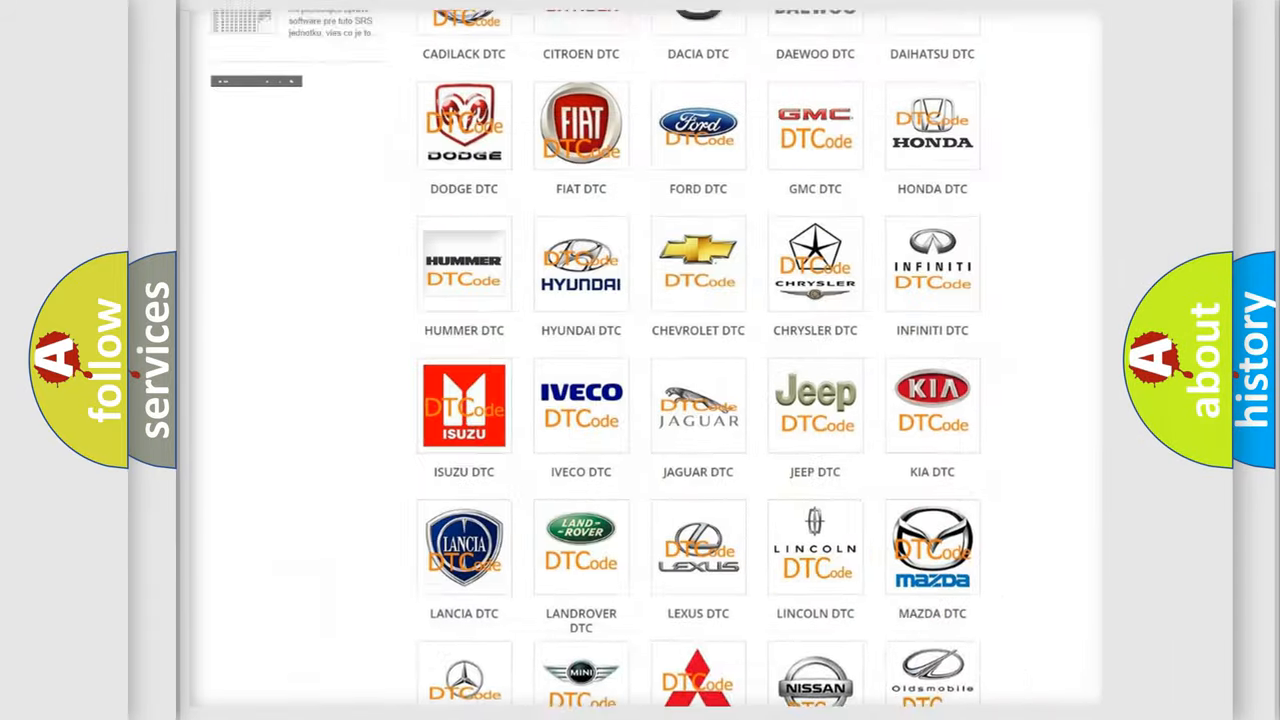
Step: Open the Ford DTC code list from the brand grid and look through its codes
scroll(up, 3)
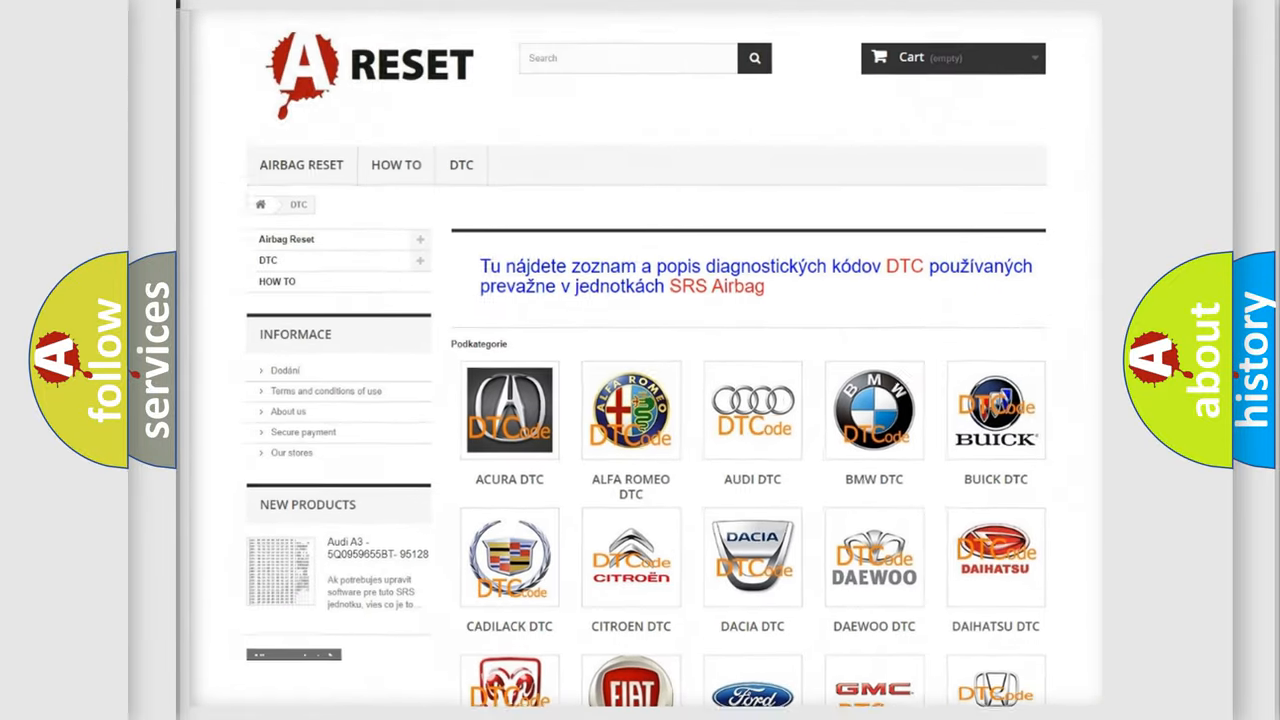
scroll(down, 3)
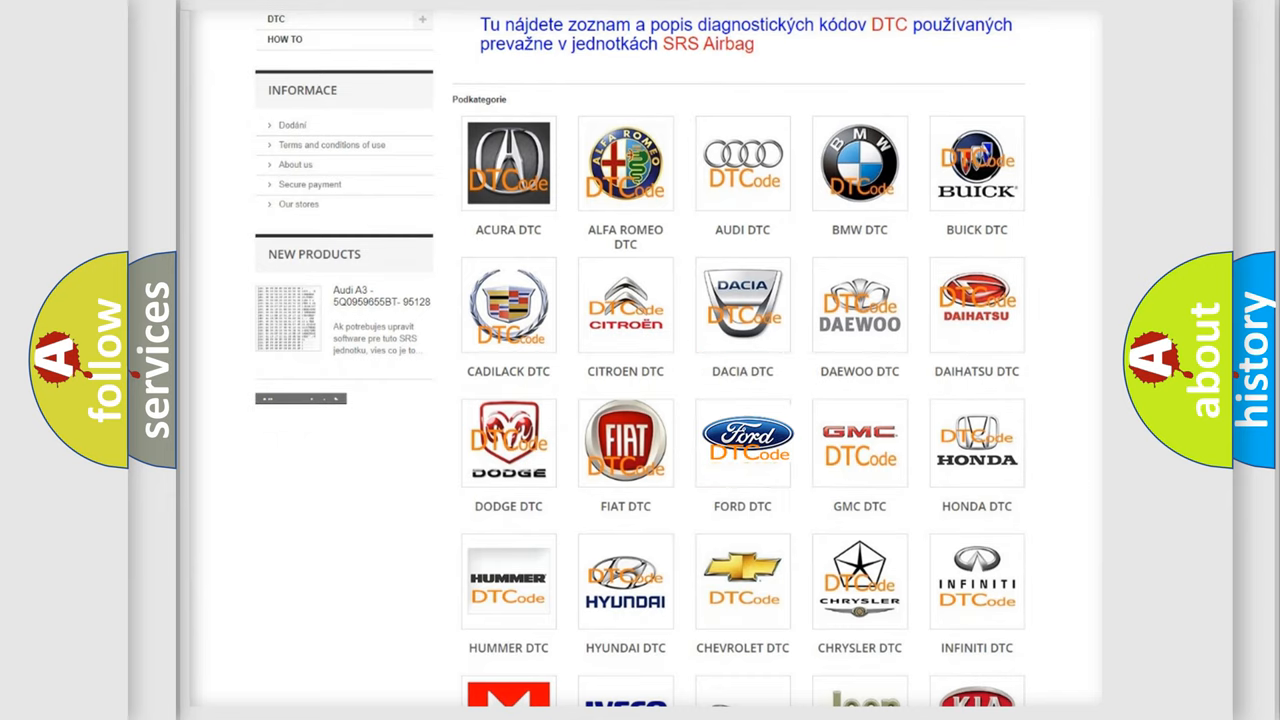
click(742, 442)
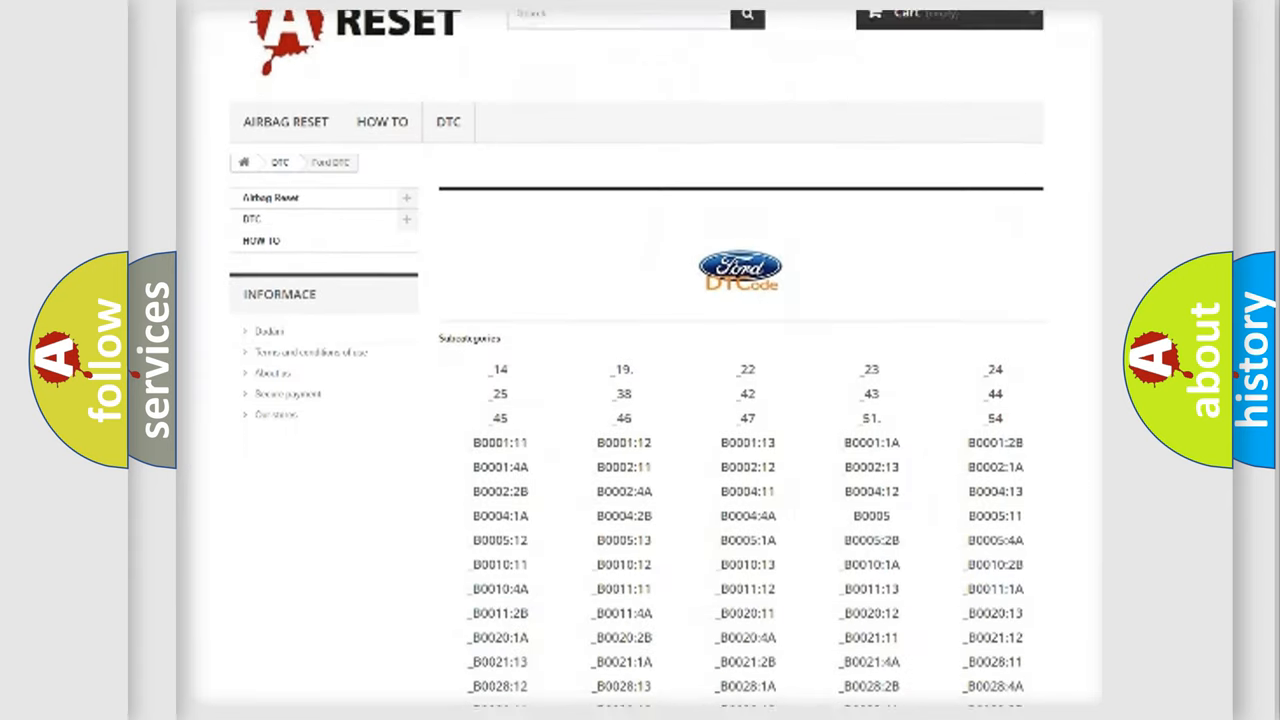
scroll(down, 3)
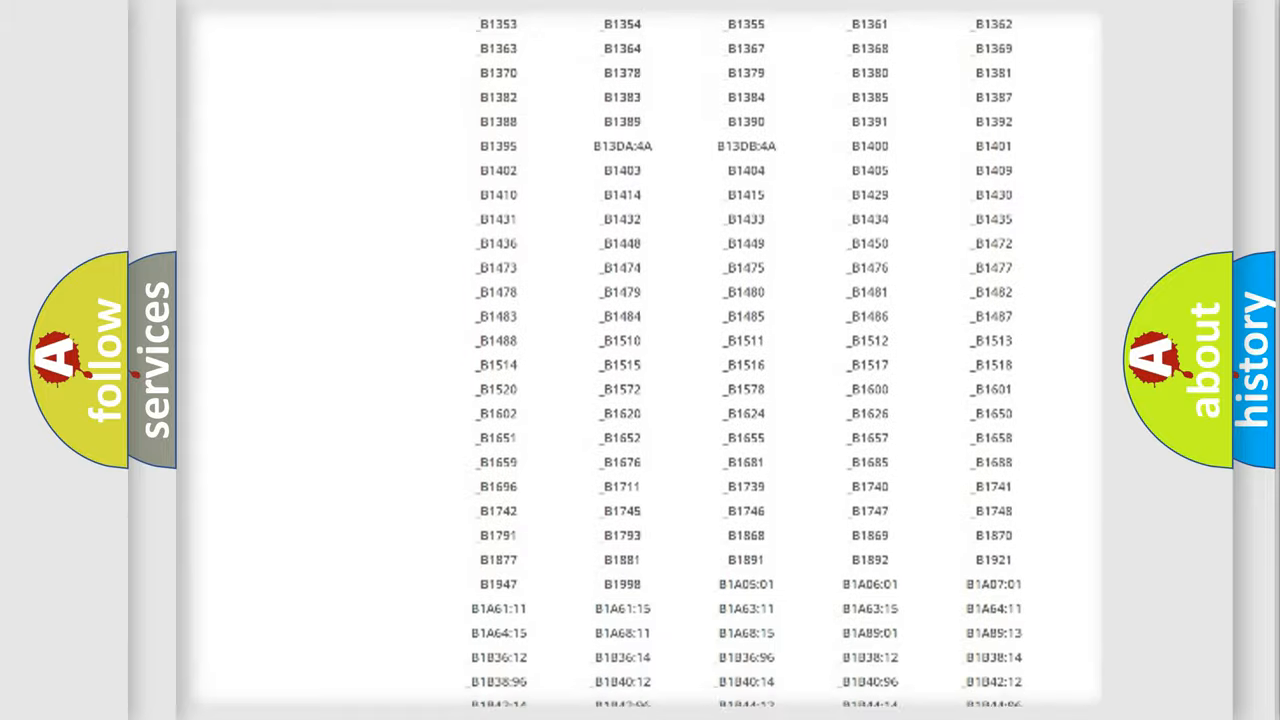
scroll(up, 3)
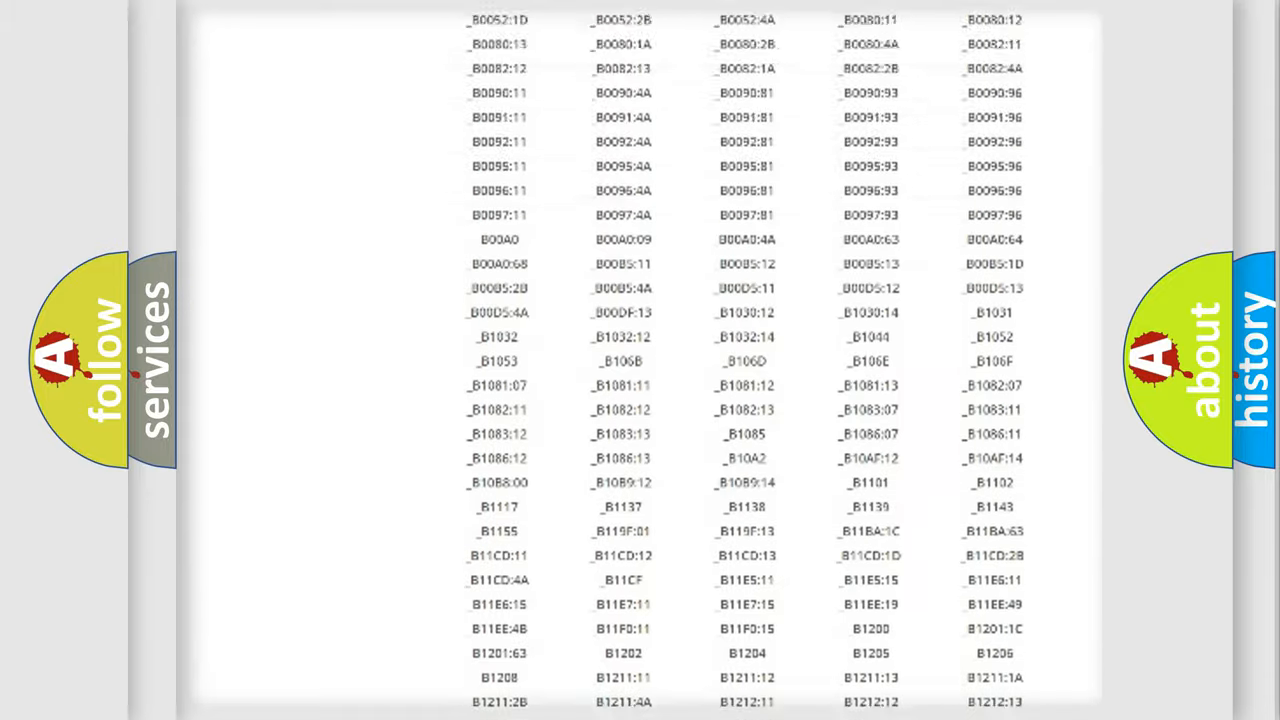
scroll(up, 3)
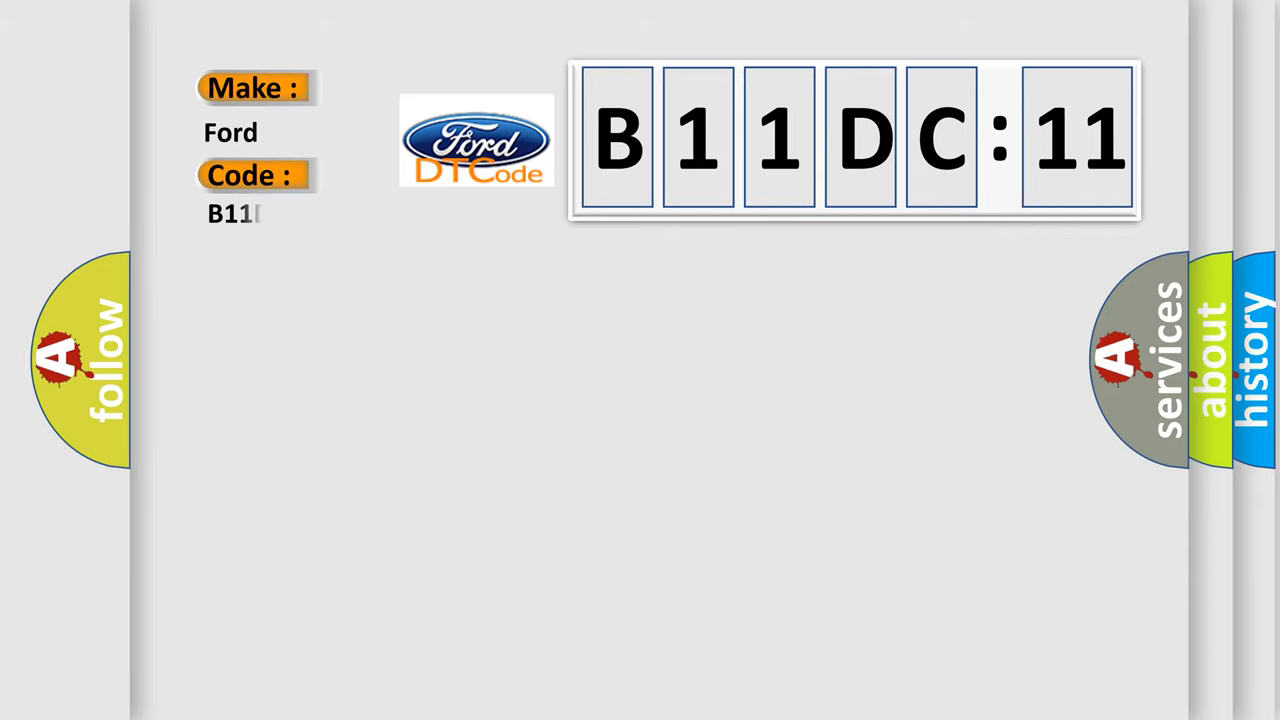
Step: Complete the code as B11DC11 with definition Fuel Level Sensor 2 - Circuit Short To Battery Or Open
text(DC11)
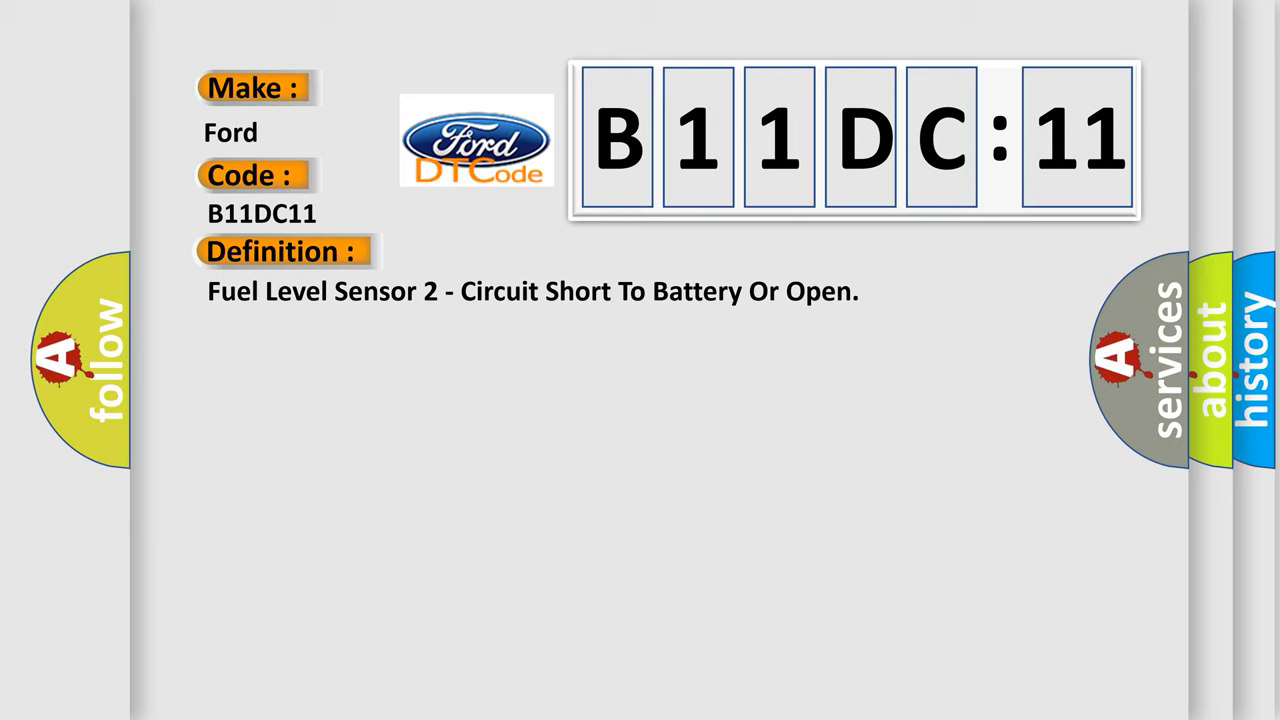
Step: Reveal the BCM fuel level signal description and the fuel level signal 2 circuit fault causes
click(520, 252)
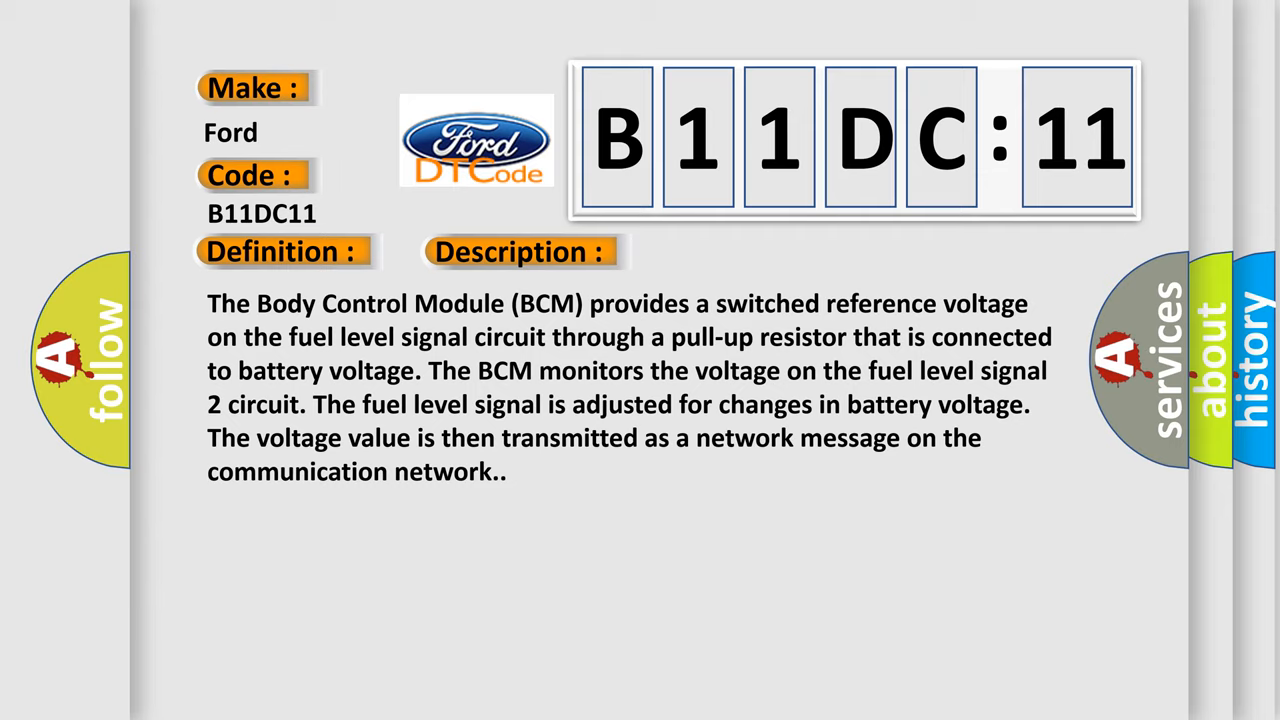
click(736, 252)
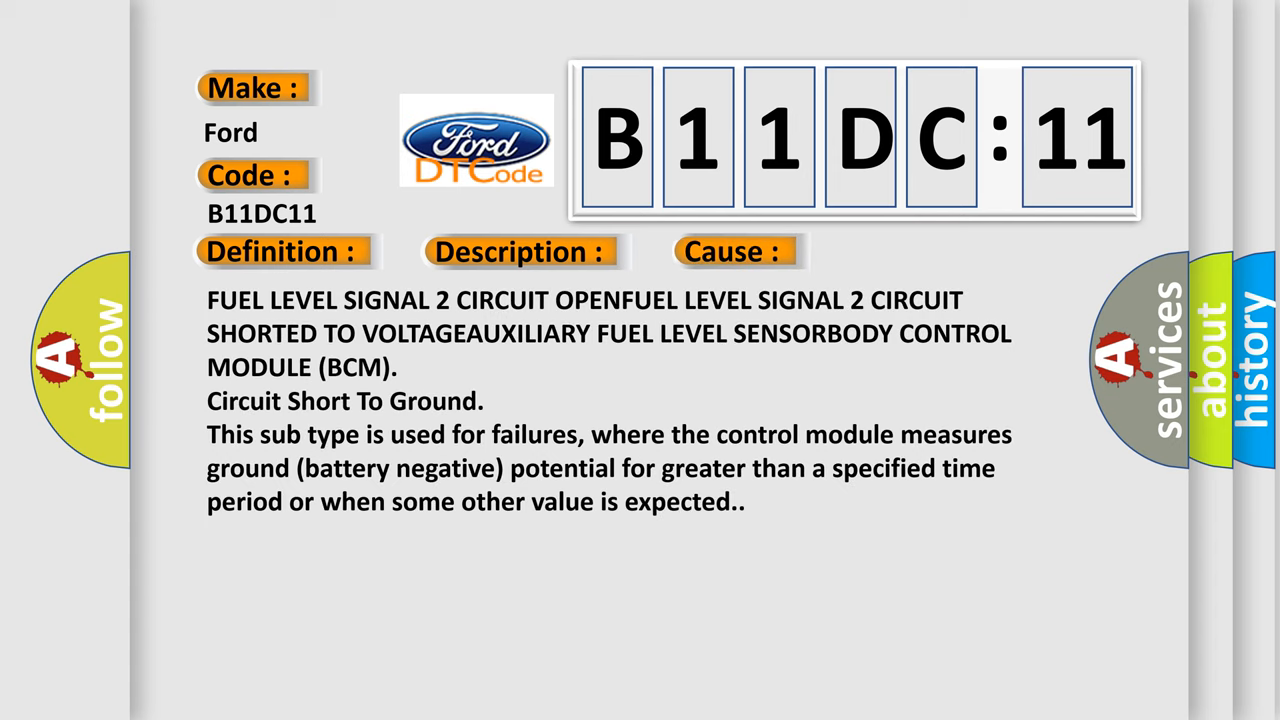